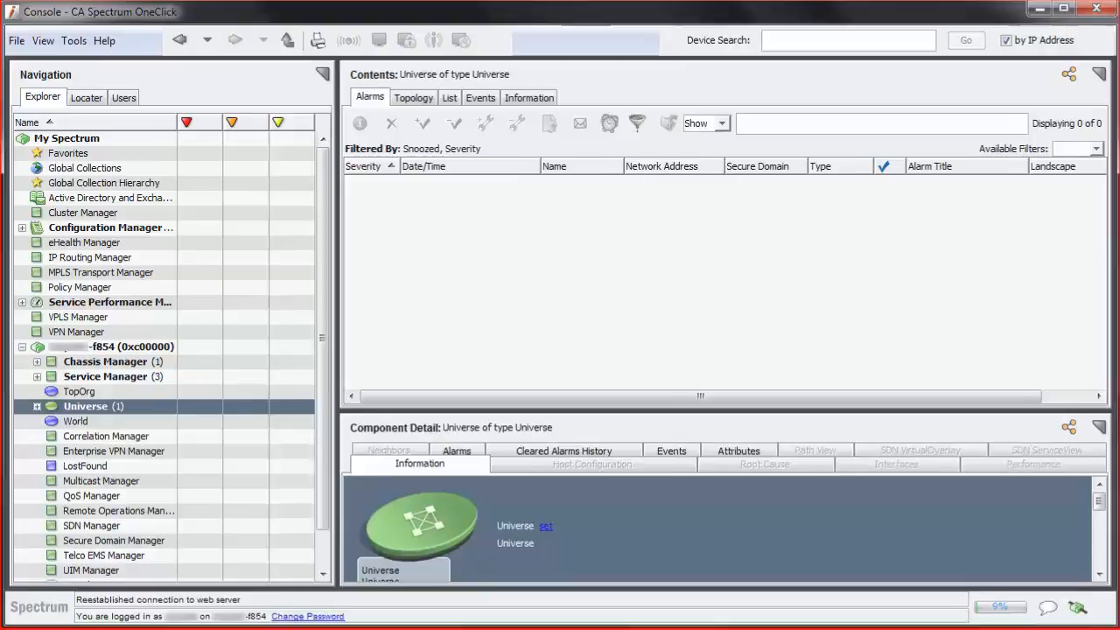
mouse_move(74, 28)
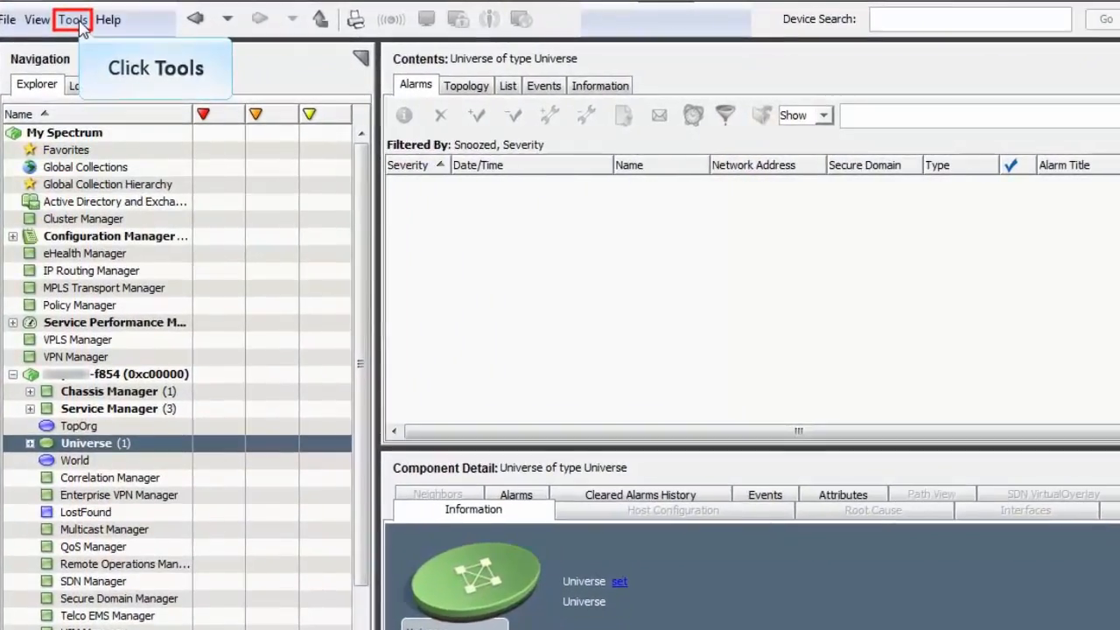
- Launch the Discovery Console from the Tools utilities menu
click(73, 18)
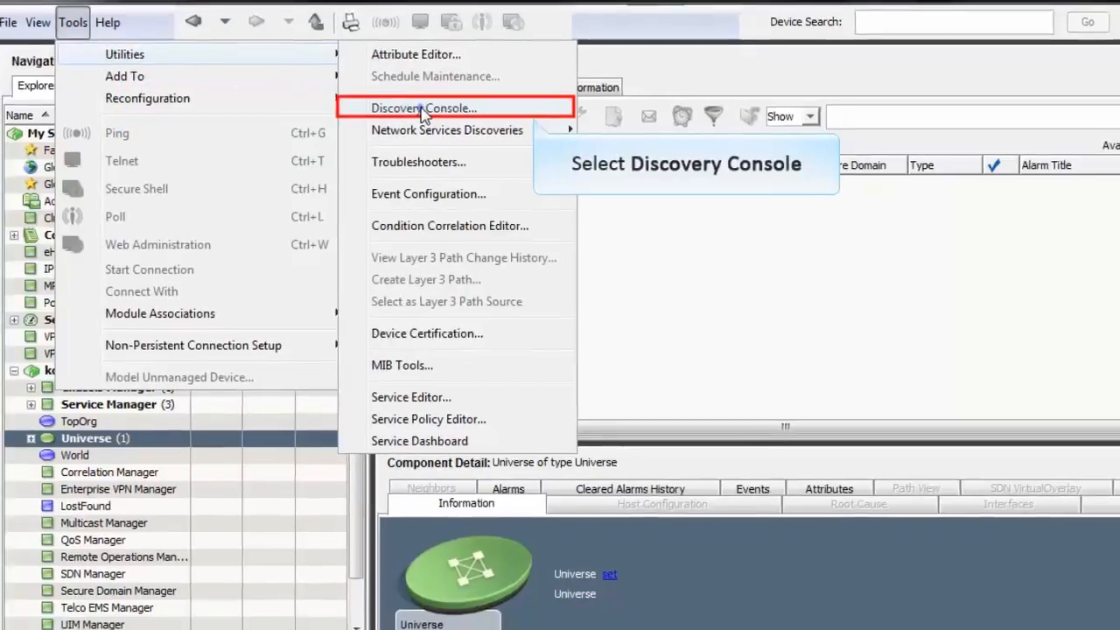
click(423, 108)
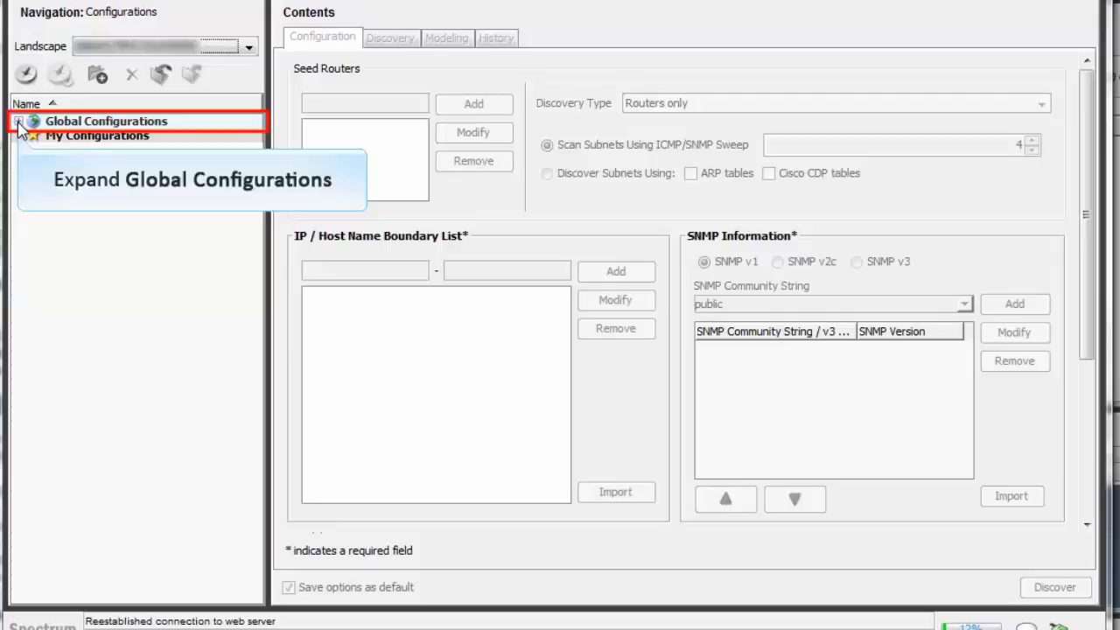
- Set the Nexus VDC global configuration to discover and auto-model, with Create 802.3 (Fanout) enabled
click(19, 120)
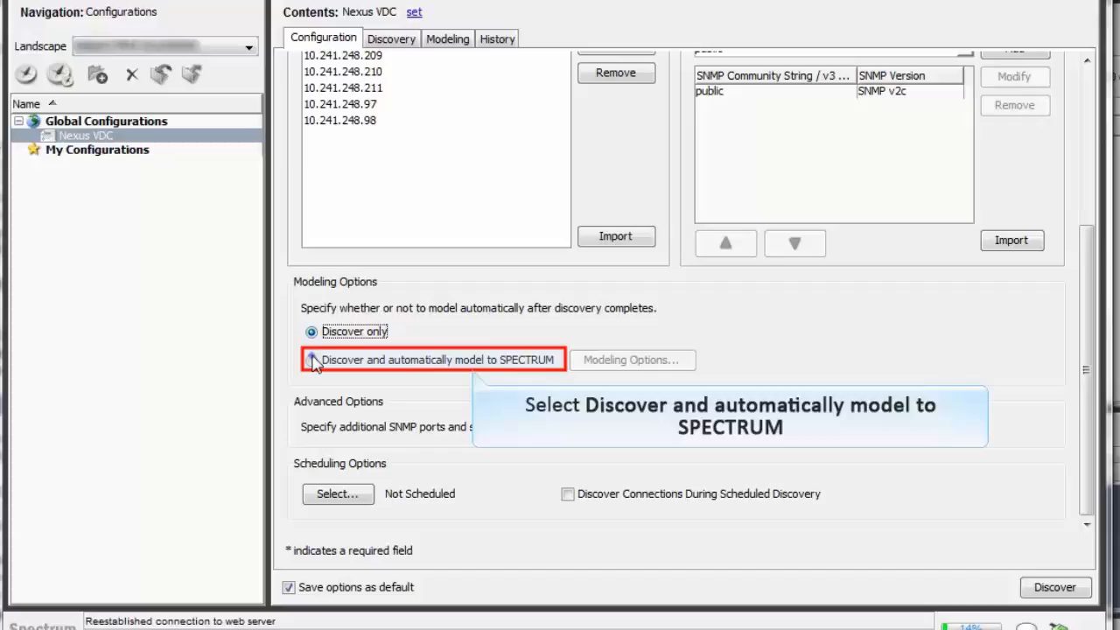
click(311, 360)
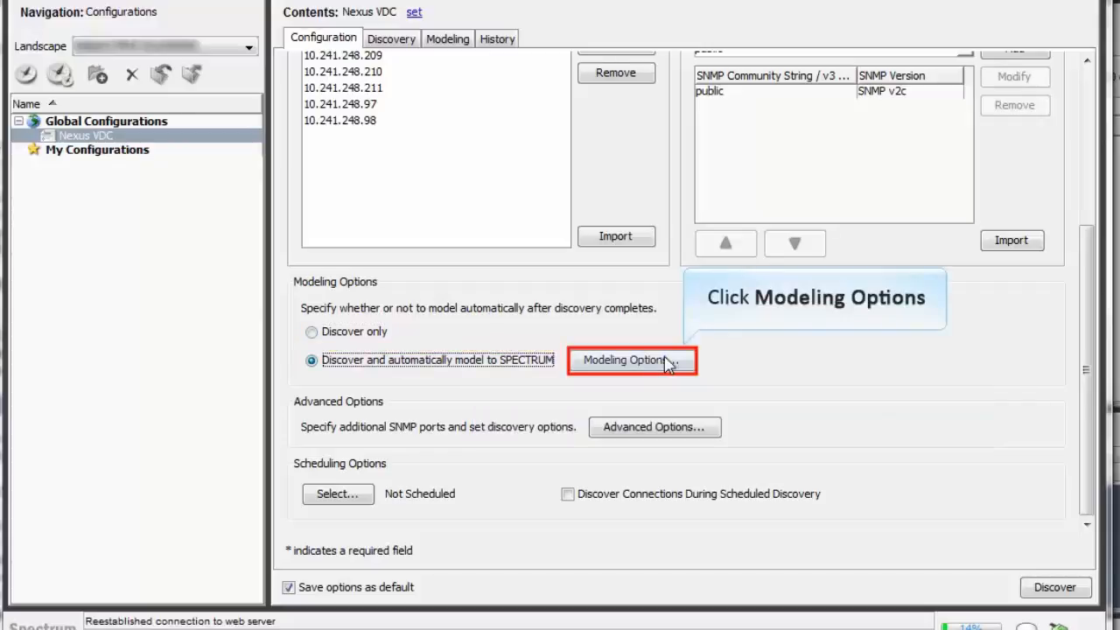
click(633, 360)
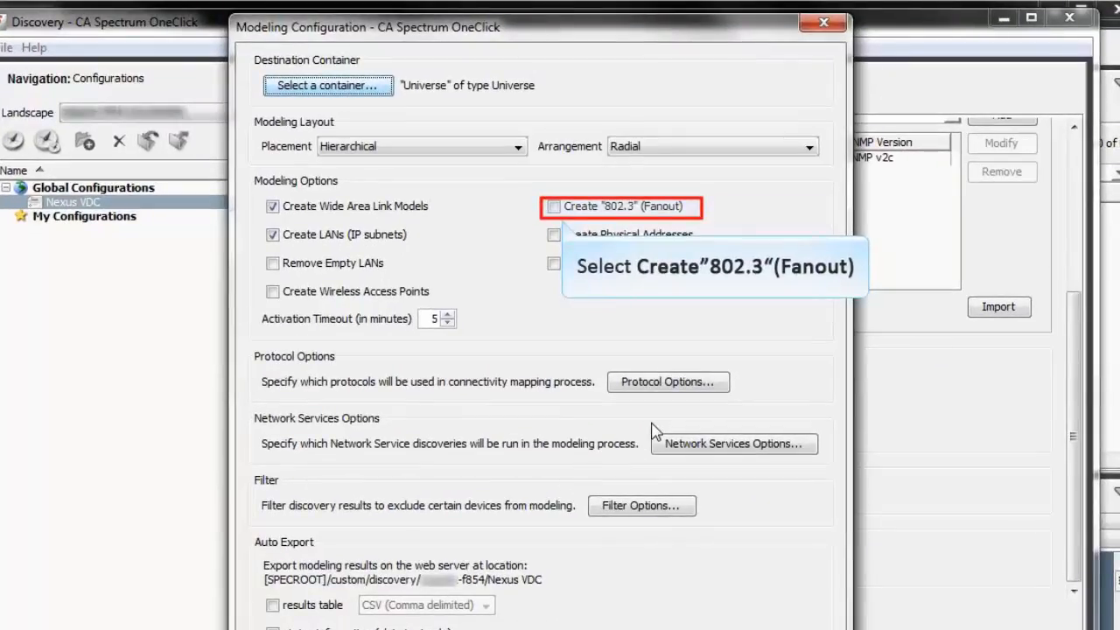
click(560, 206)
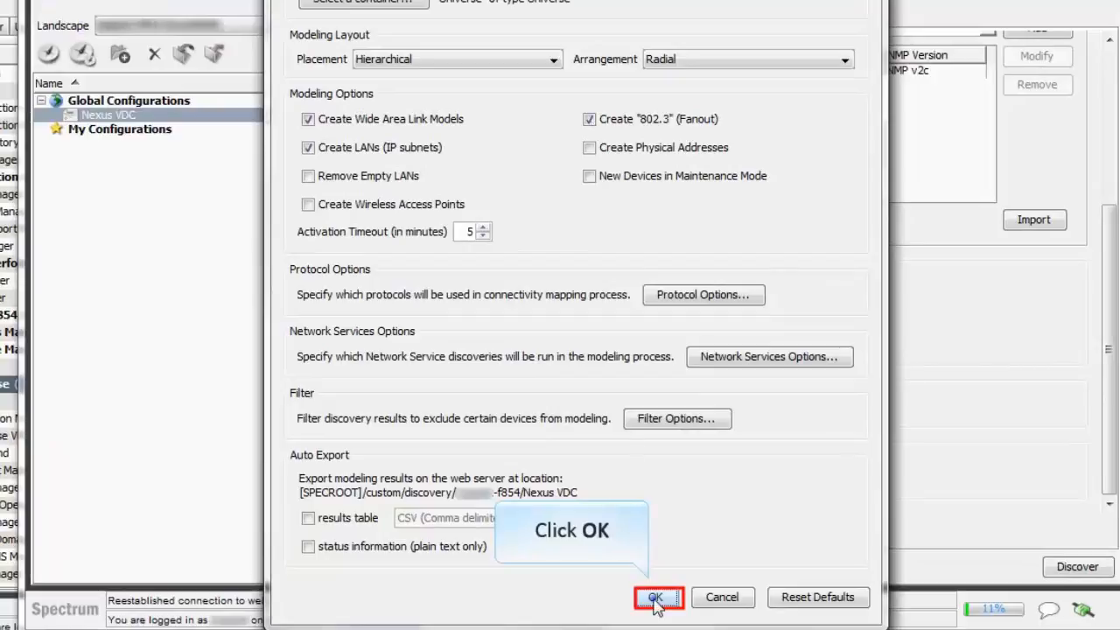
click(658, 598)
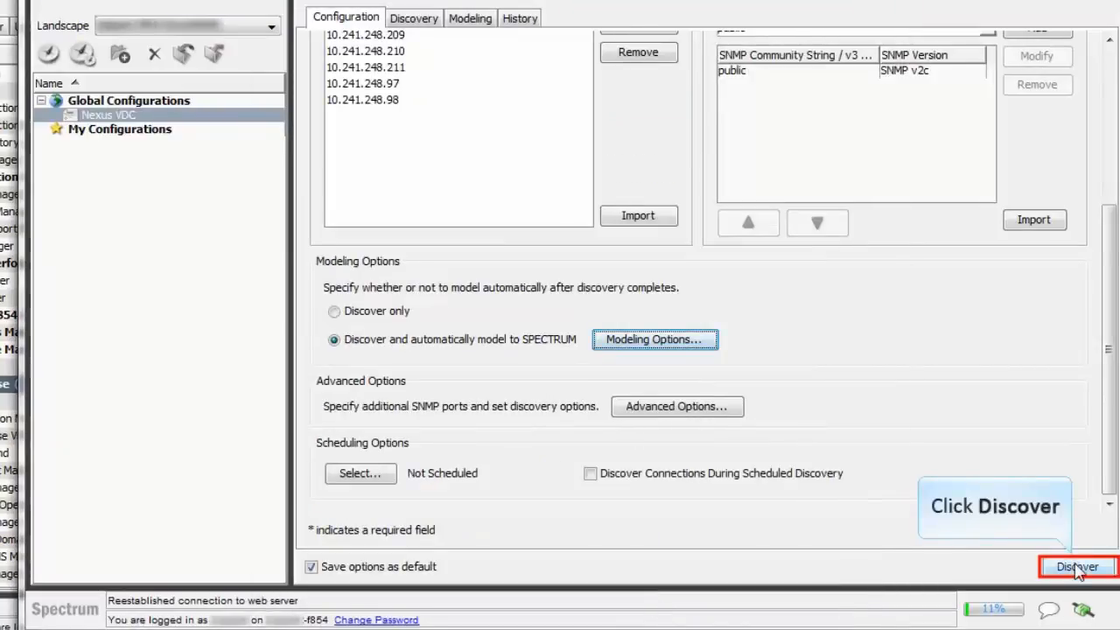
click(1071, 567)
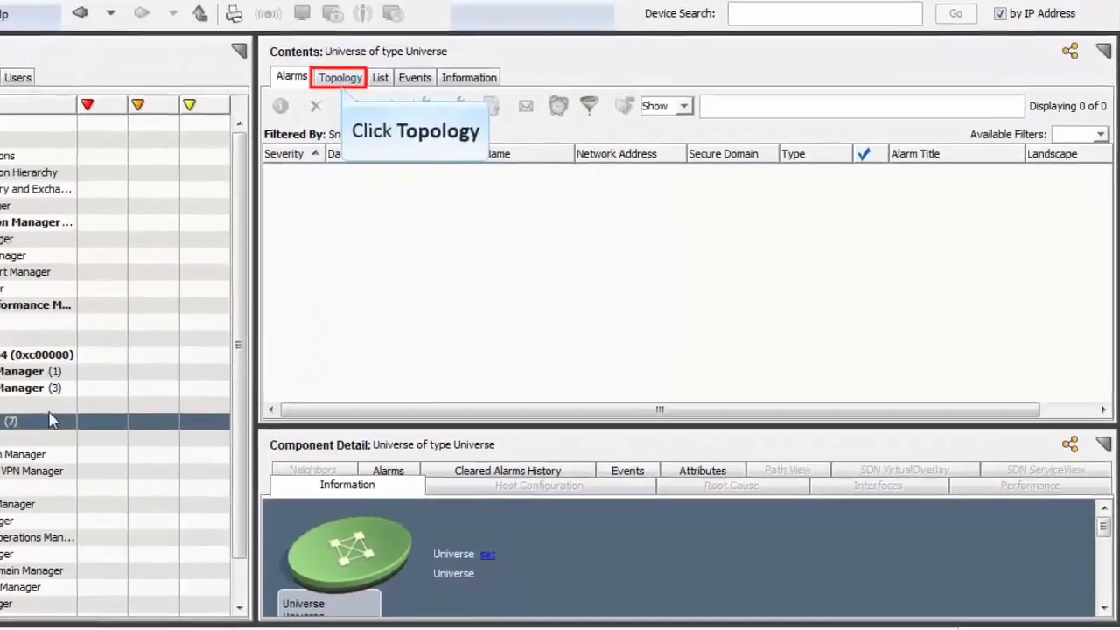
- Show the Cisco VDC container's topology and rearrange its Nexus devices in a Tree layout
click(339, 77)
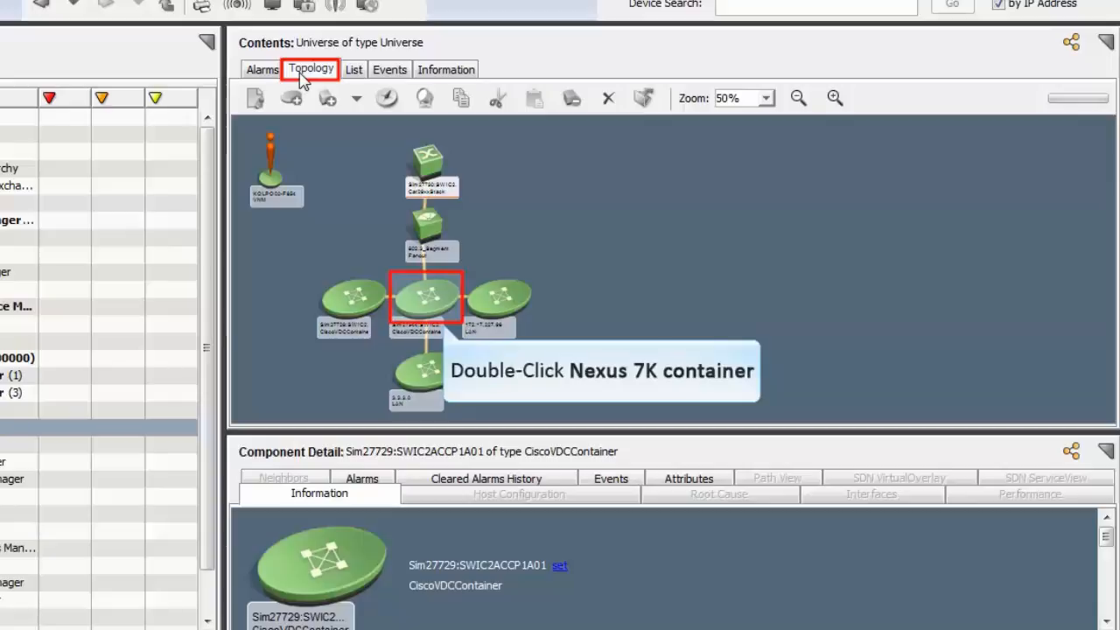
mouse_move(429, 303)
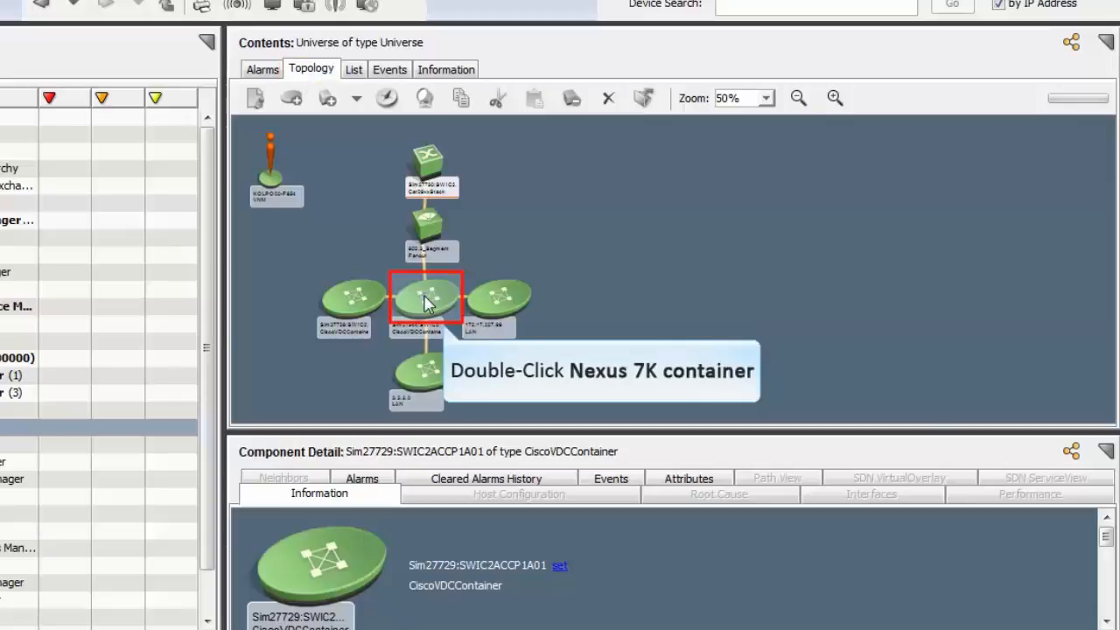
double_click(427, 297)
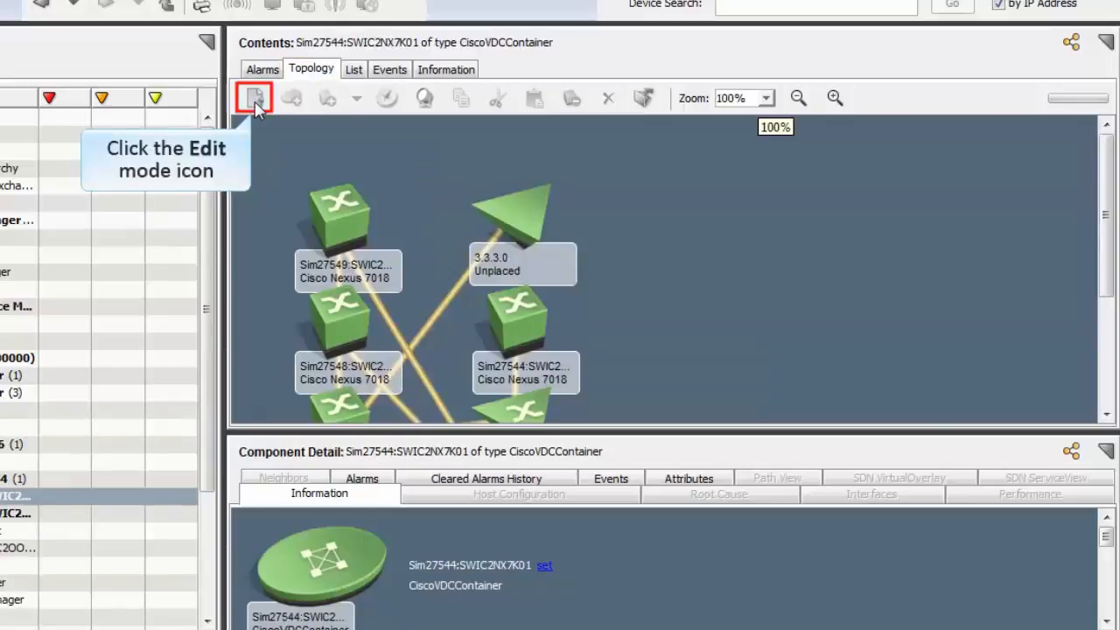
click(259, 96)
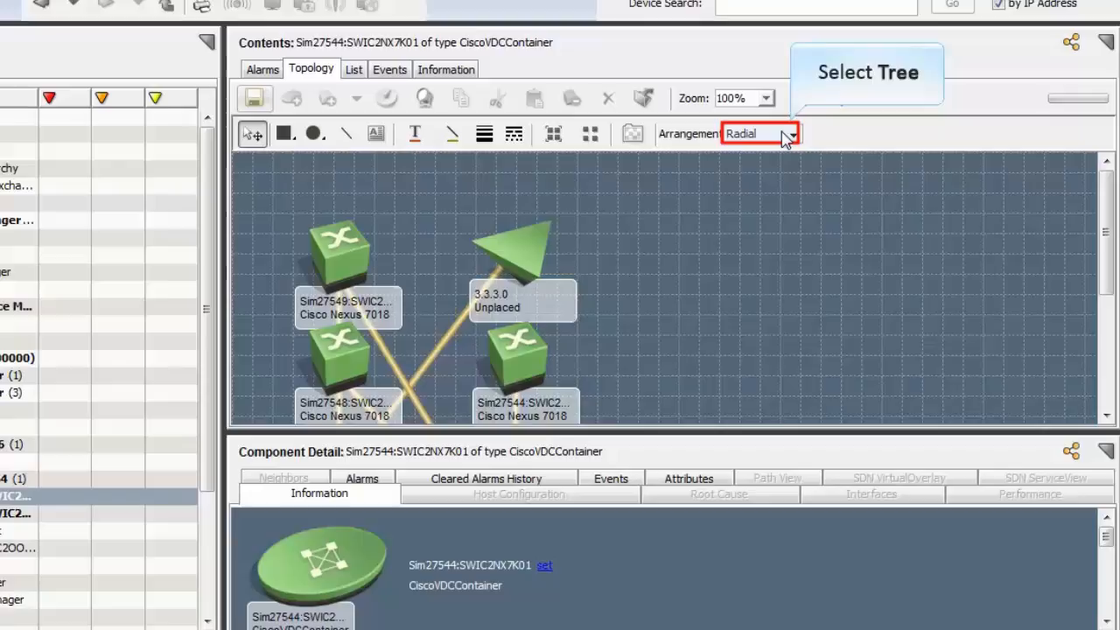
click(791, 133)
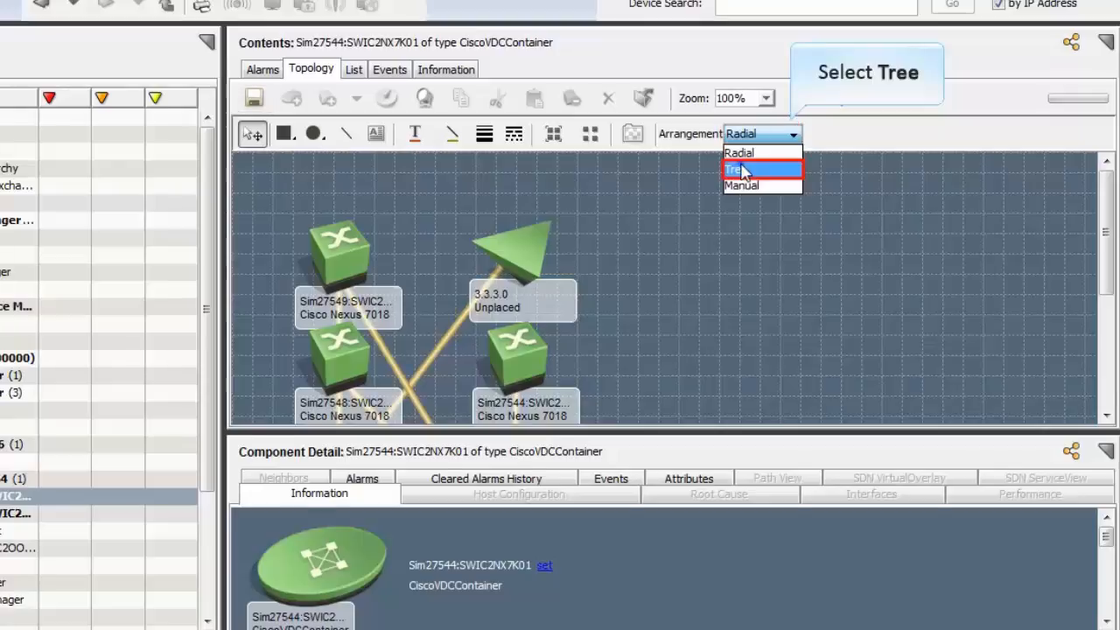
click(740, 168)
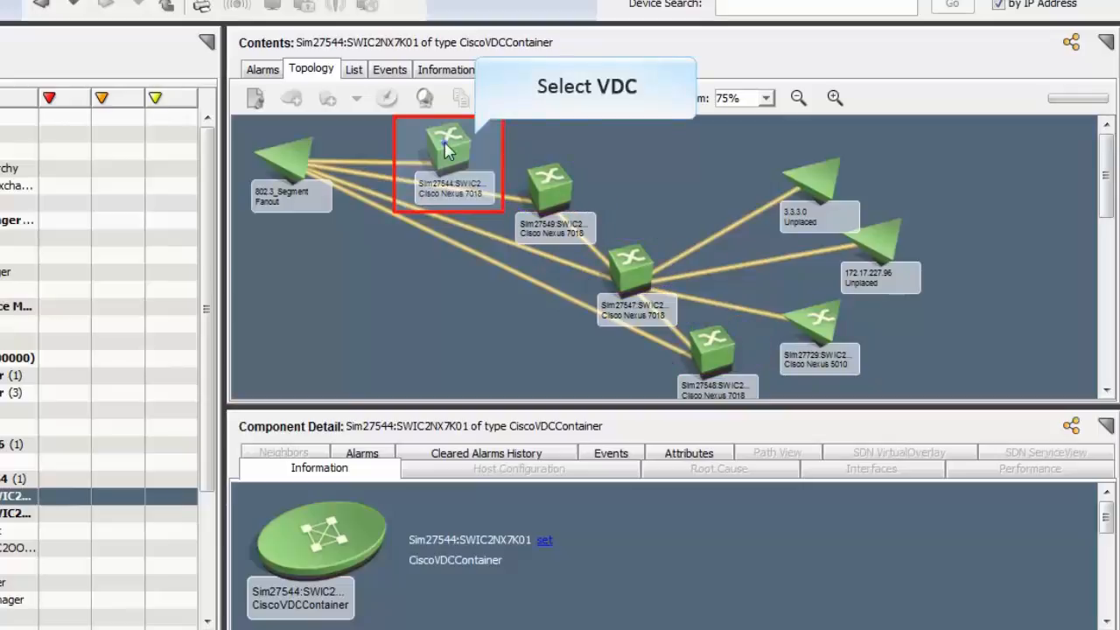
- Select the Nexus 7018 VDC switch in the topology and list its interfaces
click(448, 149)
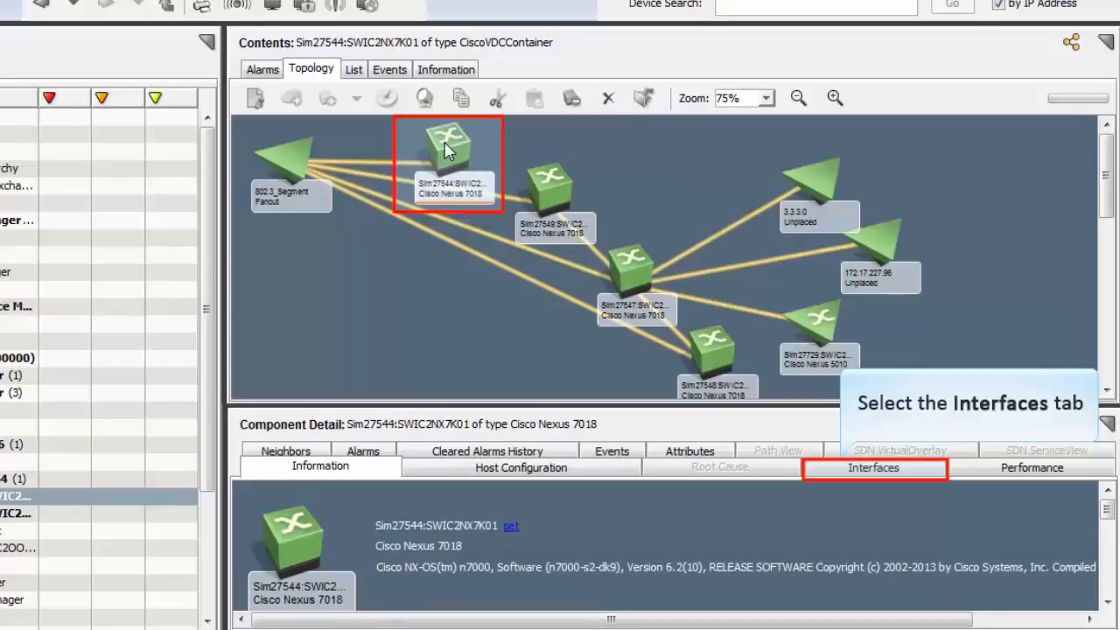
click(871, 469)
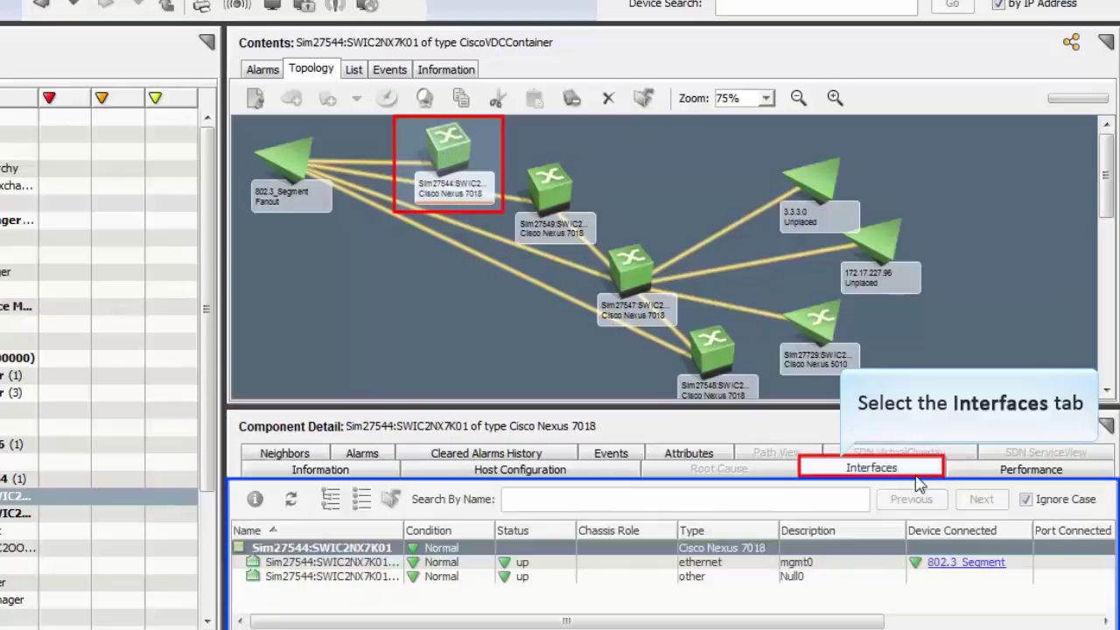
click(550, 200)
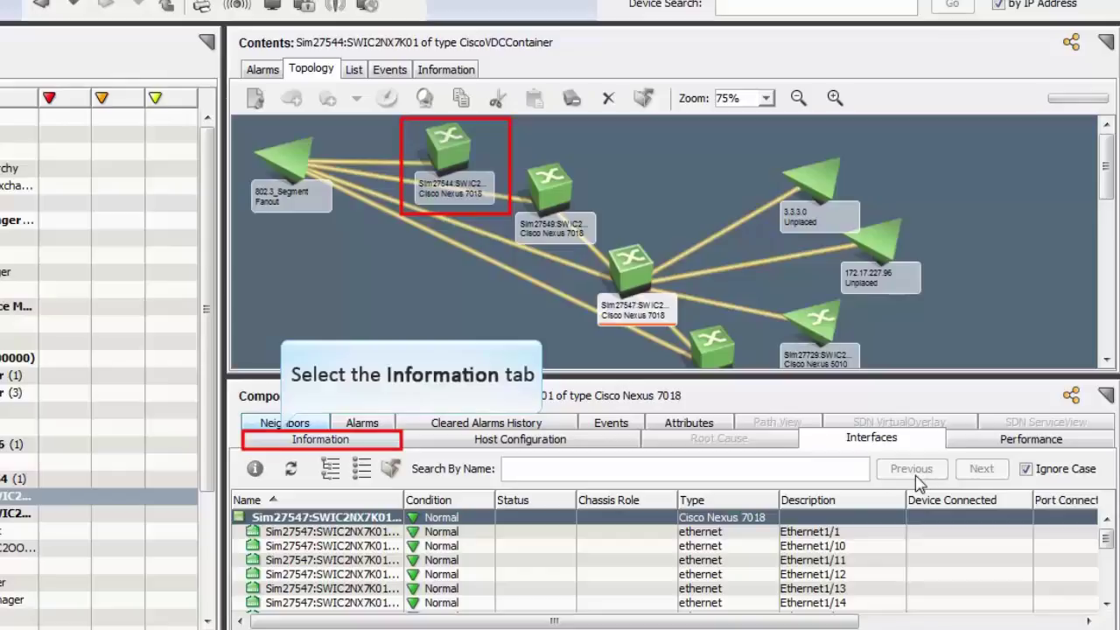
mouse_move(445, 157)
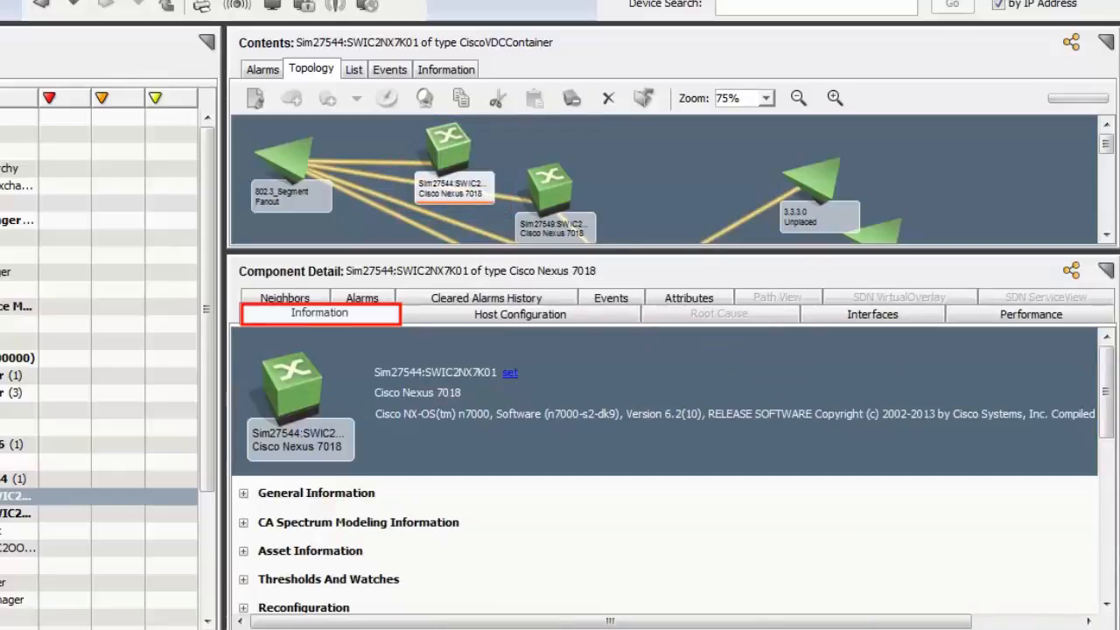
- Expand the switch's Cisco VDC information and its VDC resource utilization details
scroll(down, 3)
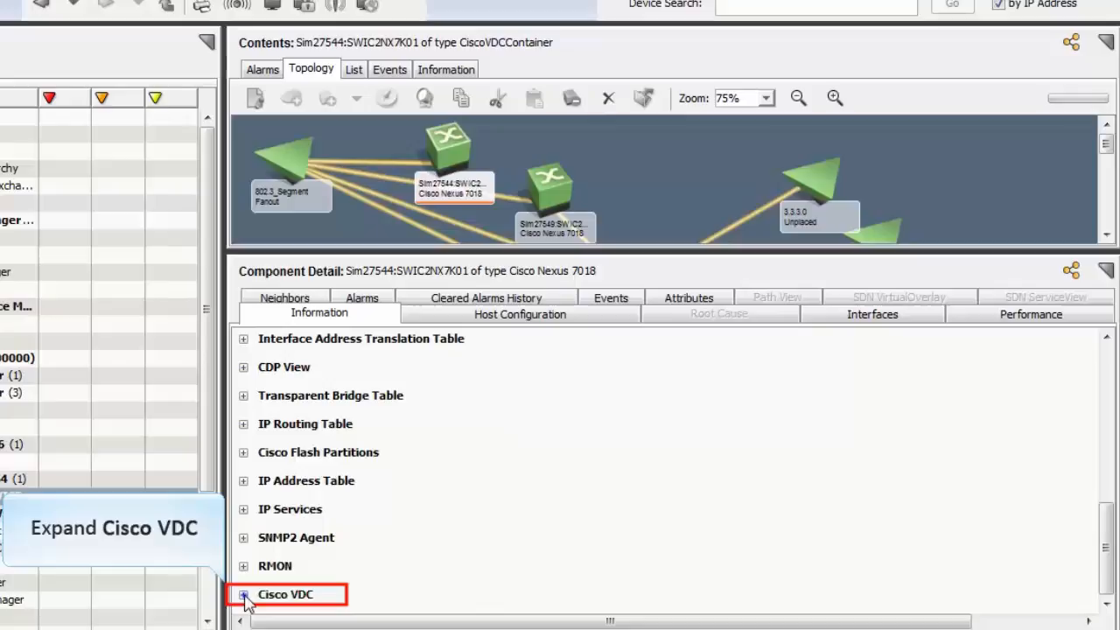
click(245, 593)
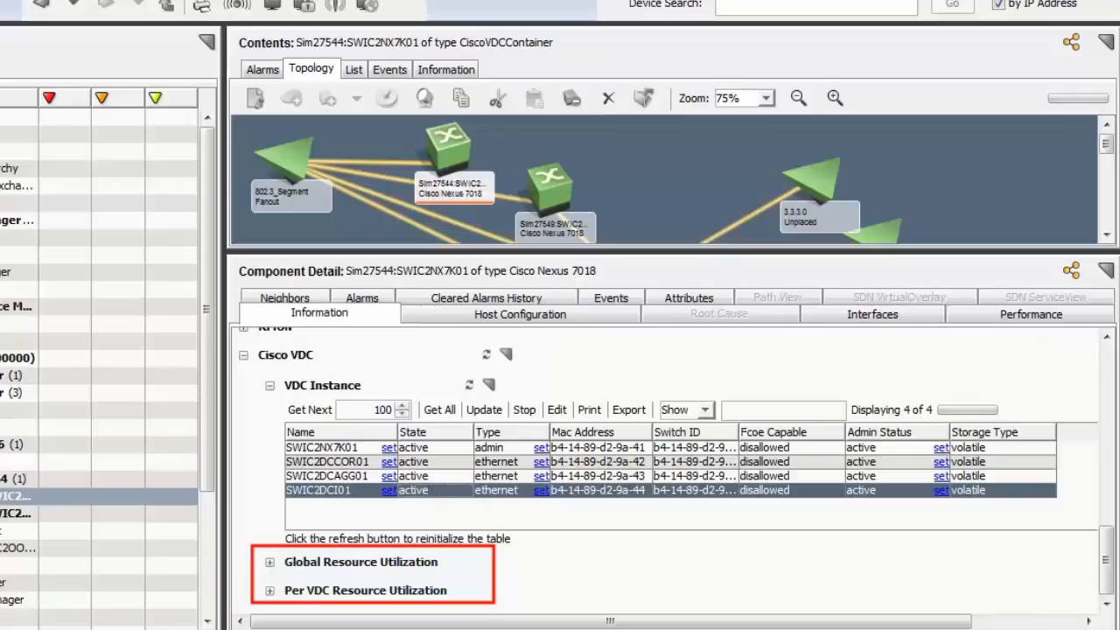
click(269, 562)
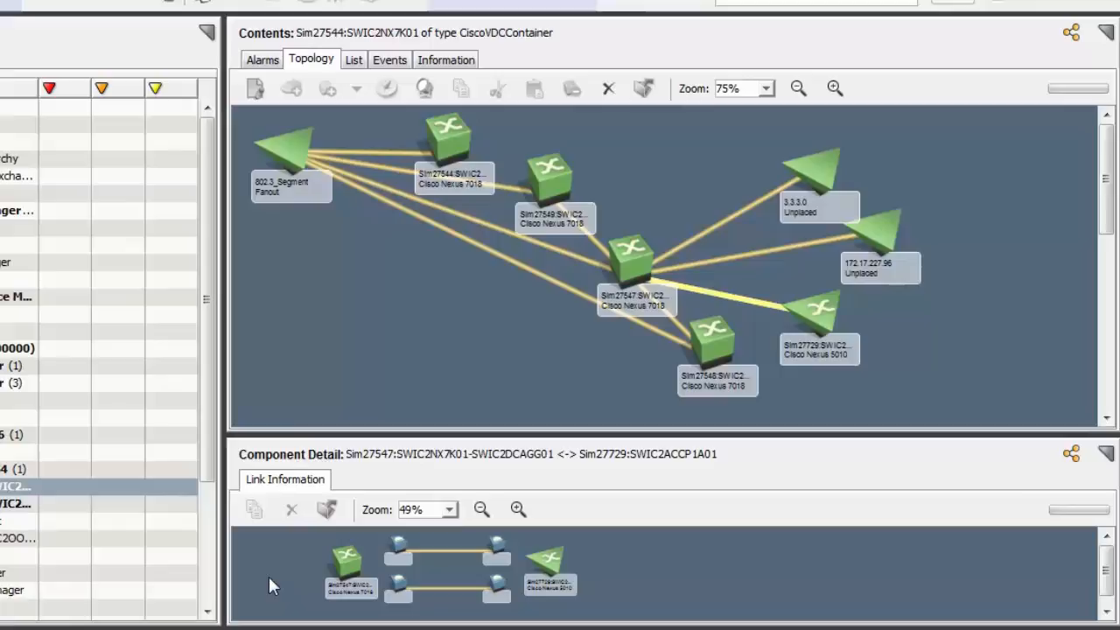
- Select the 802.3_Segment fanout and drill into its own topology
click(289, 154)
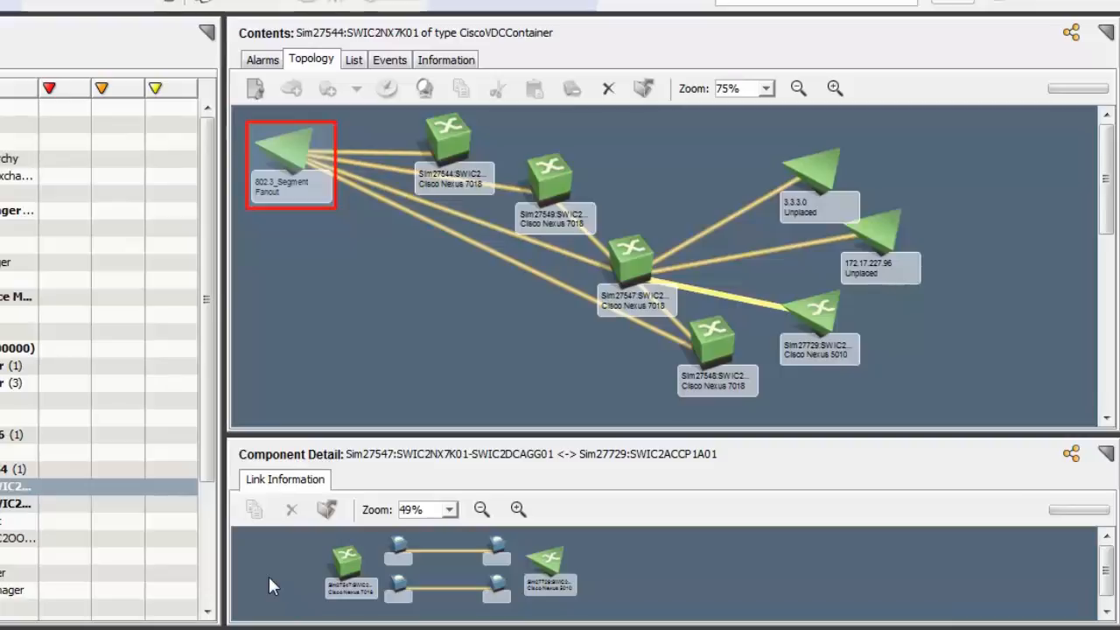
mouse_move(294, 156)
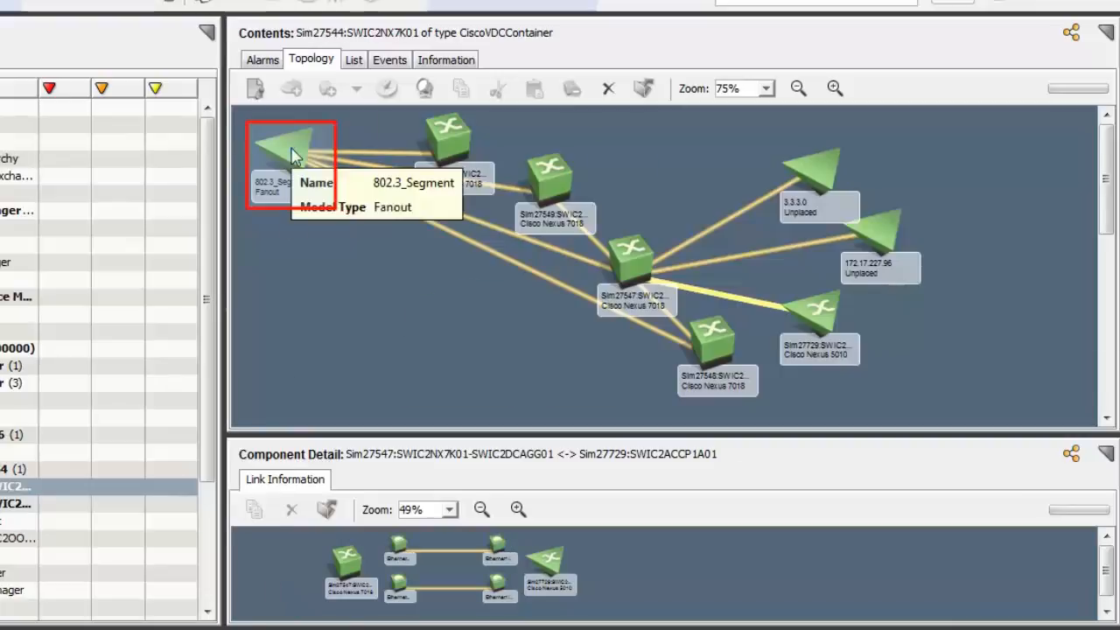
double_click(288, 154)
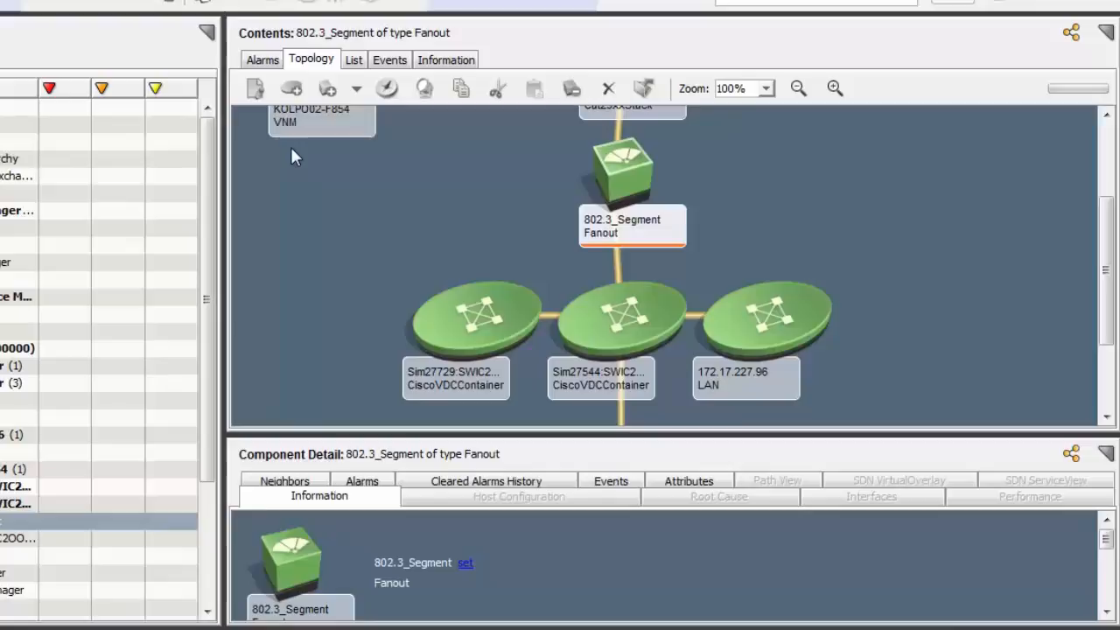
mouse_move(621, 266)
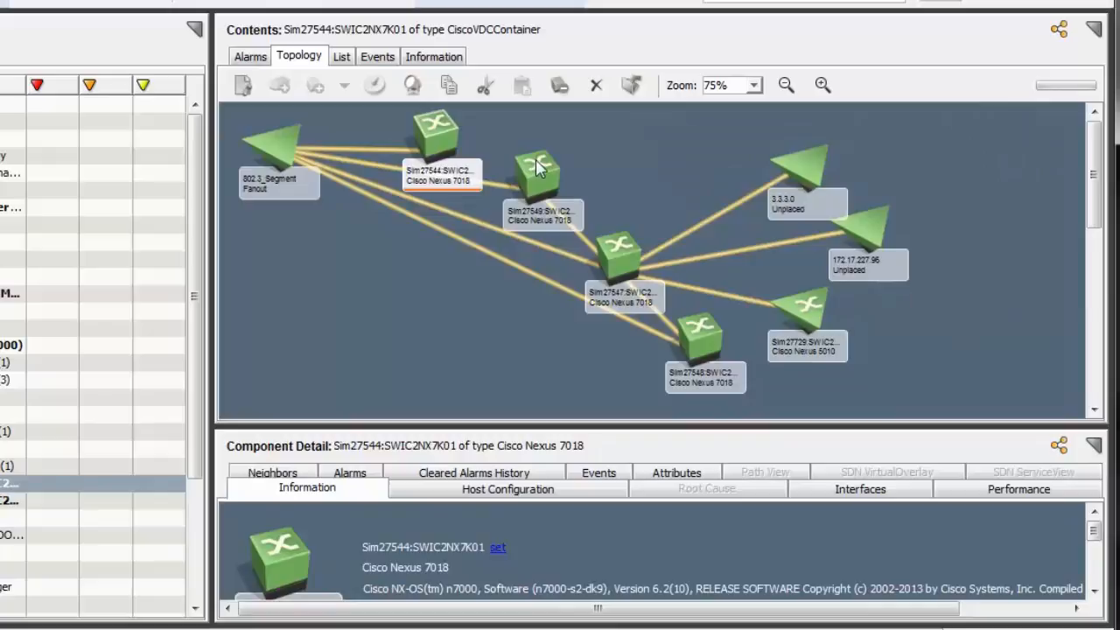
- Select the alarmed Sim27549 VDC device in the container topology
click(535, 172)
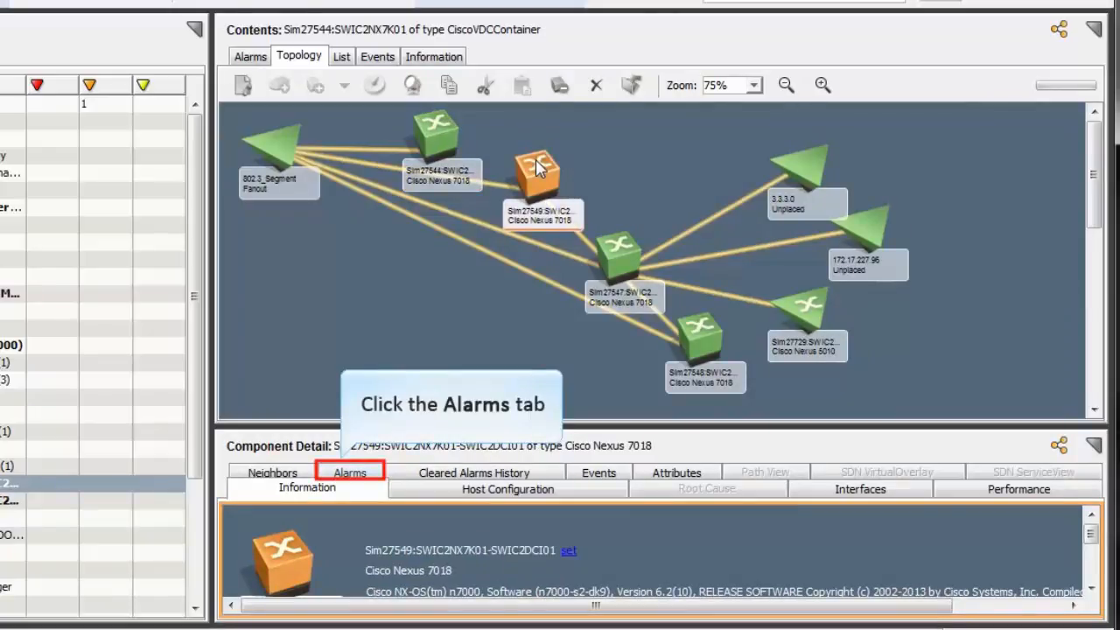
mouse_move(375, 479)
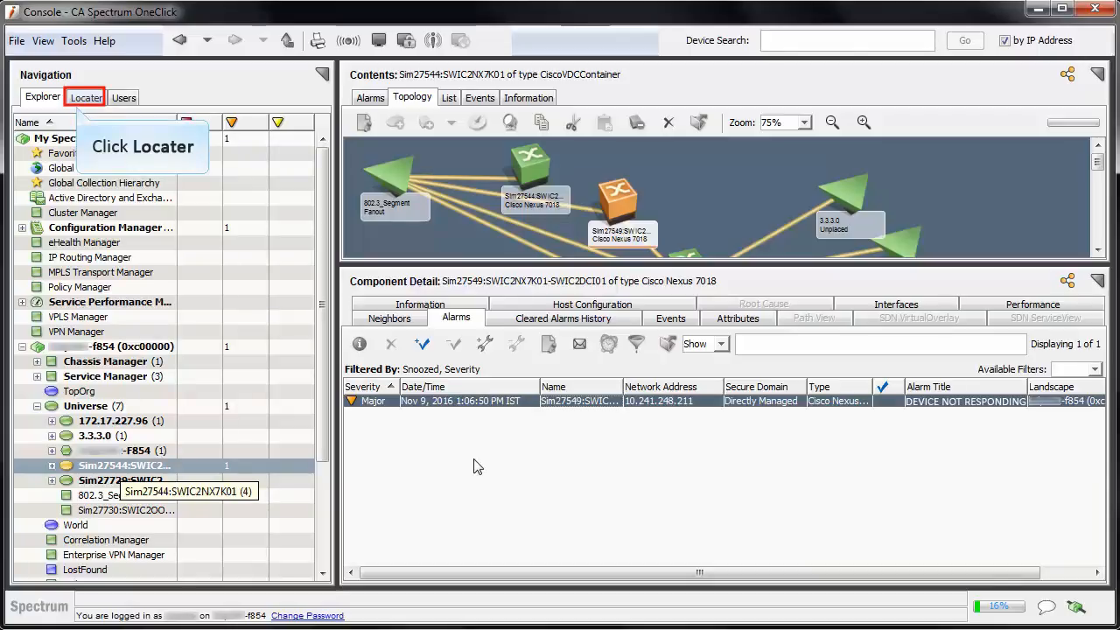
- Run the Locater's Cisco VDC 'All Admin VDC Devices' search across all landscapes
click(88, 98)
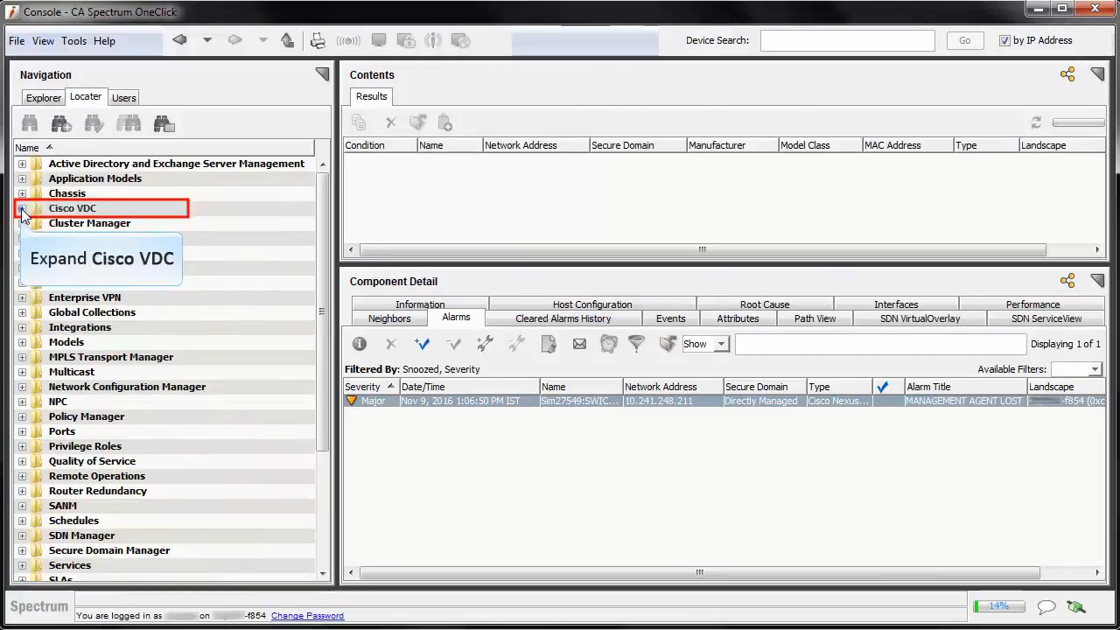
click(21, 208)
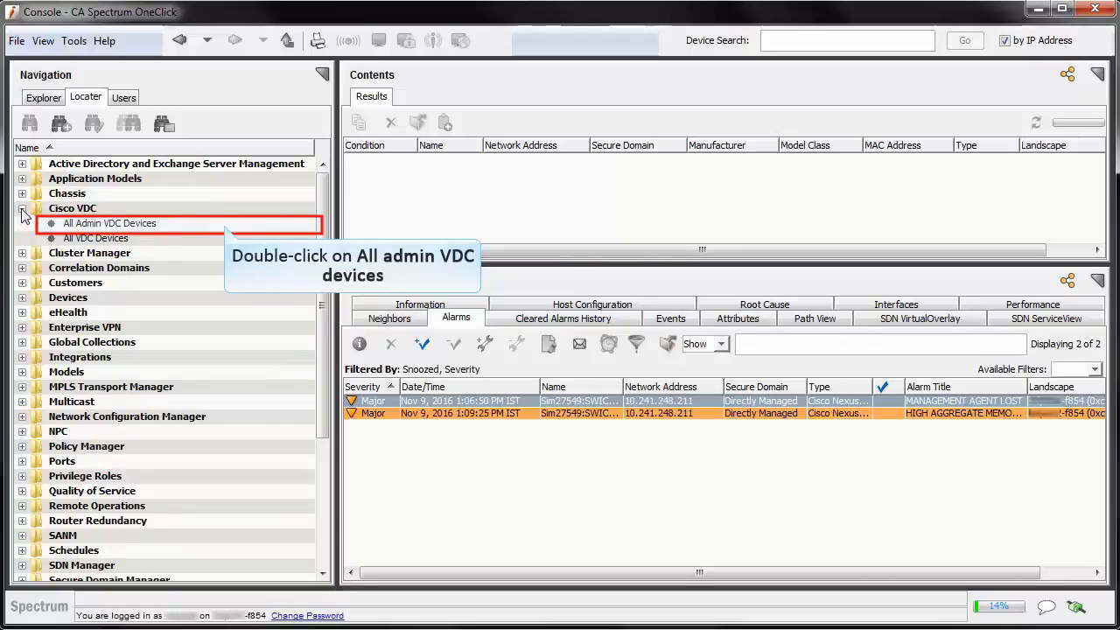
double_click(108, 224)
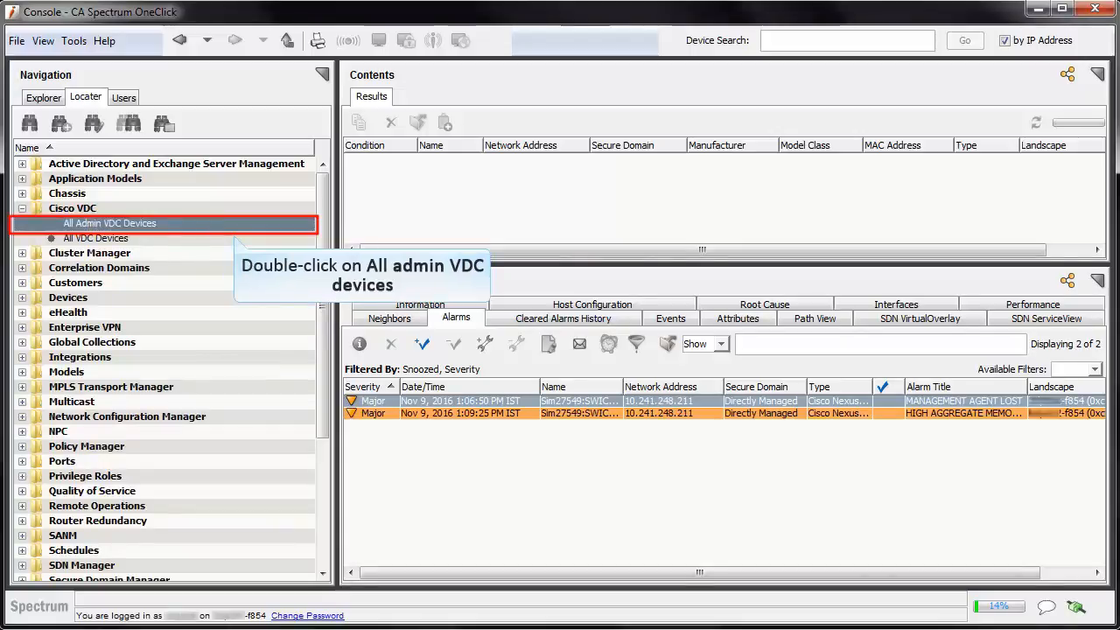
double_click(108, 224)
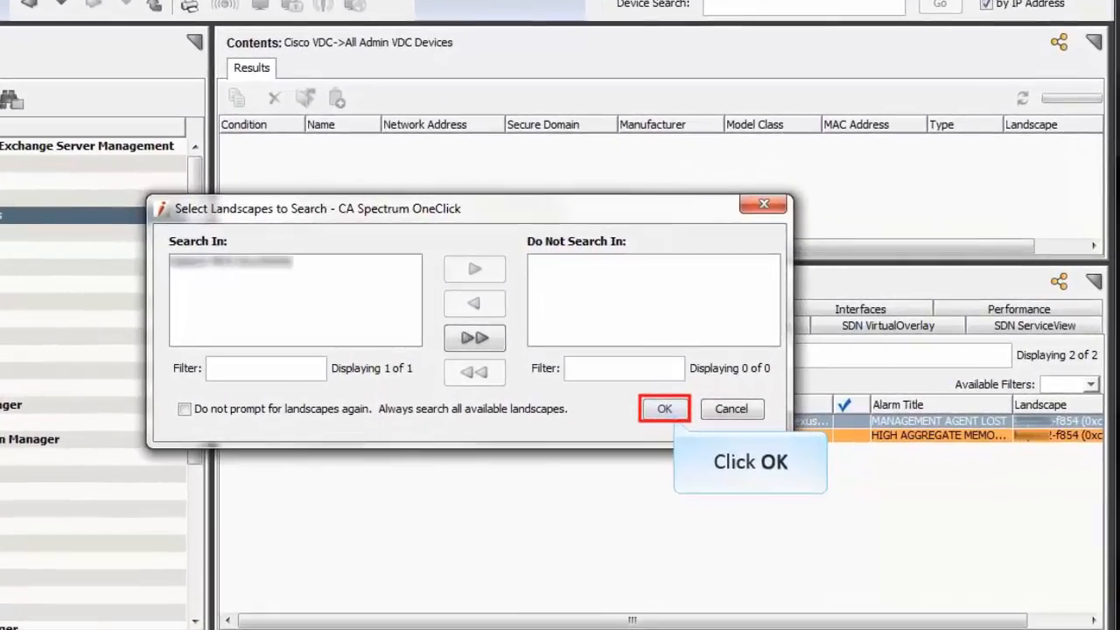
click(665, 409)
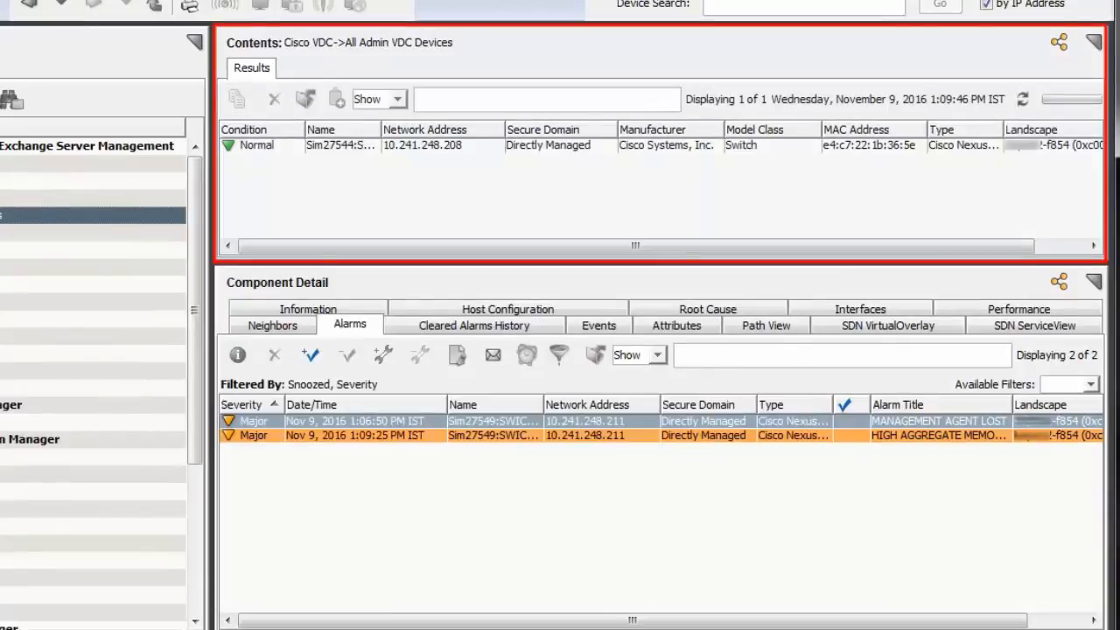